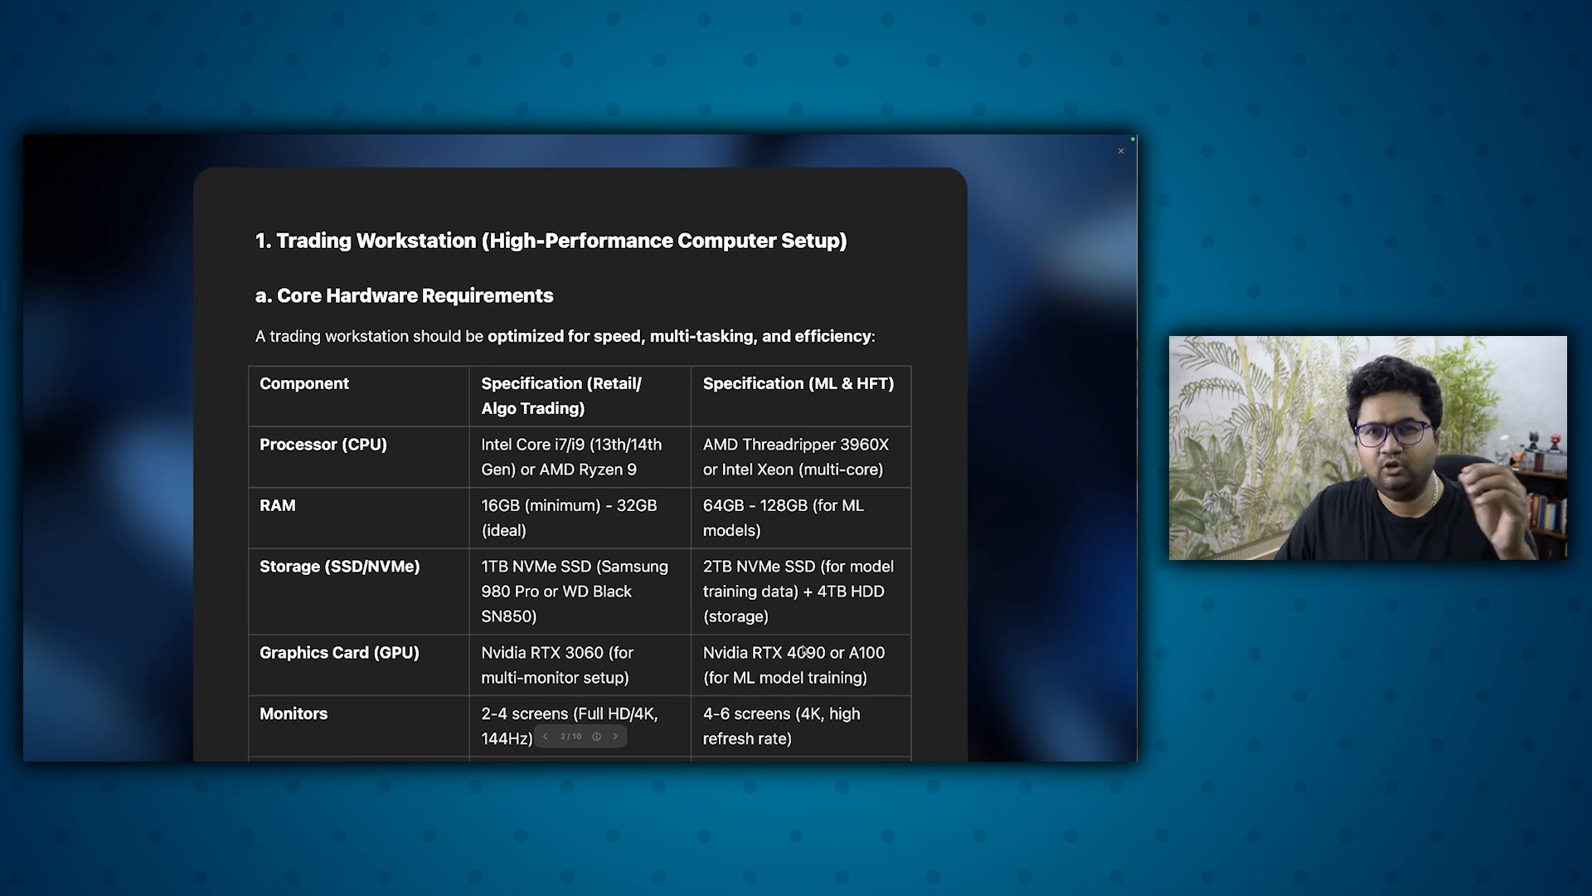
- Scroll past the workstation hardware slide to the Network & Latency Optimization slide
scroll(down, 3)
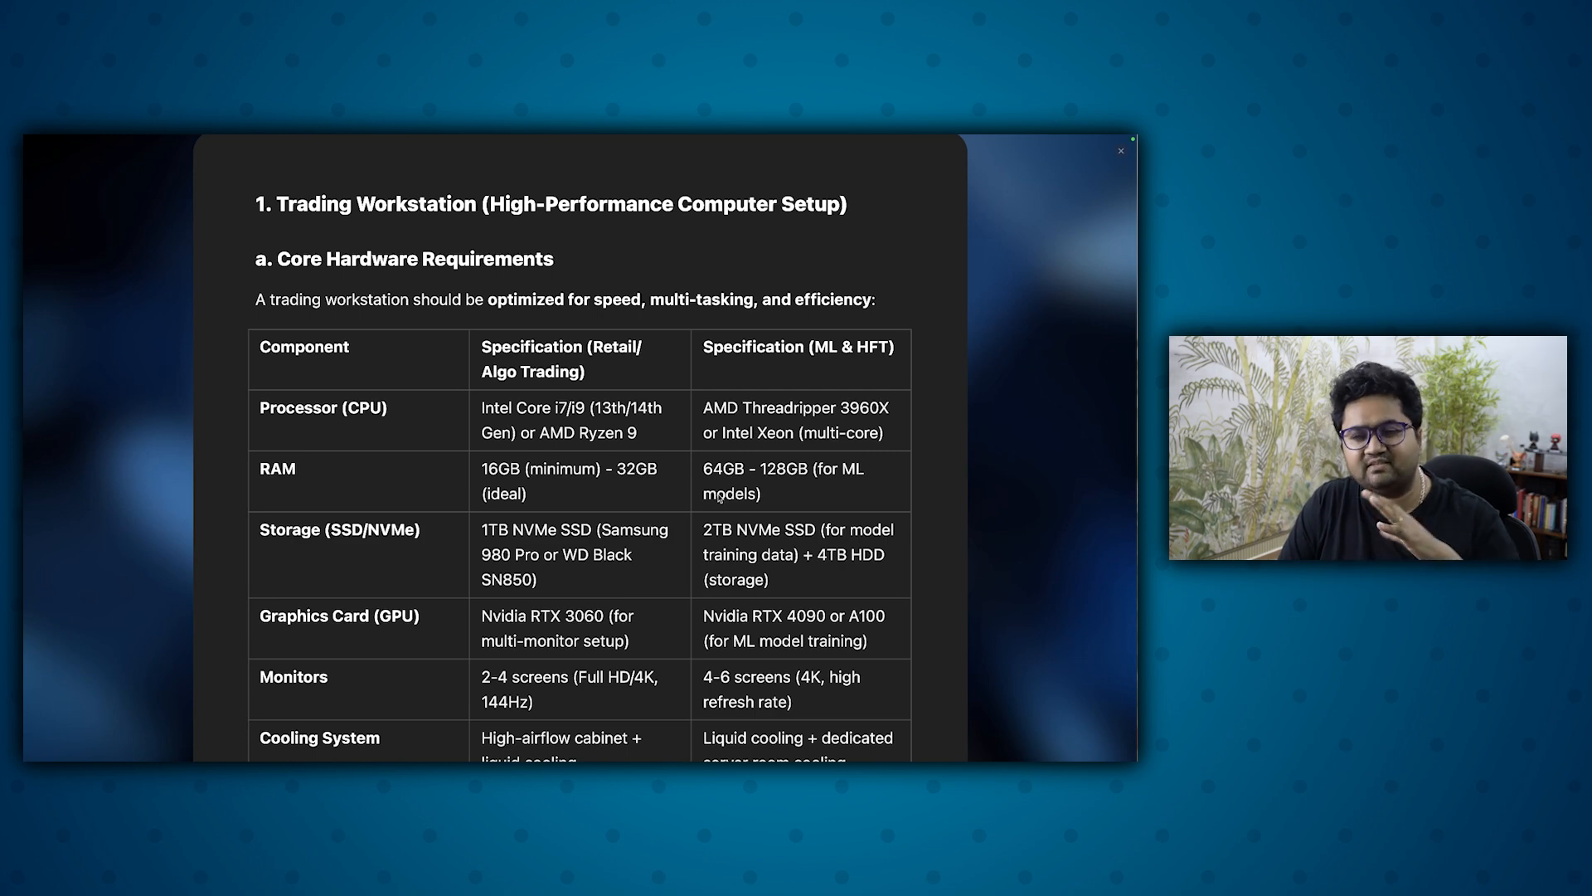
mouse_move(448, 454)
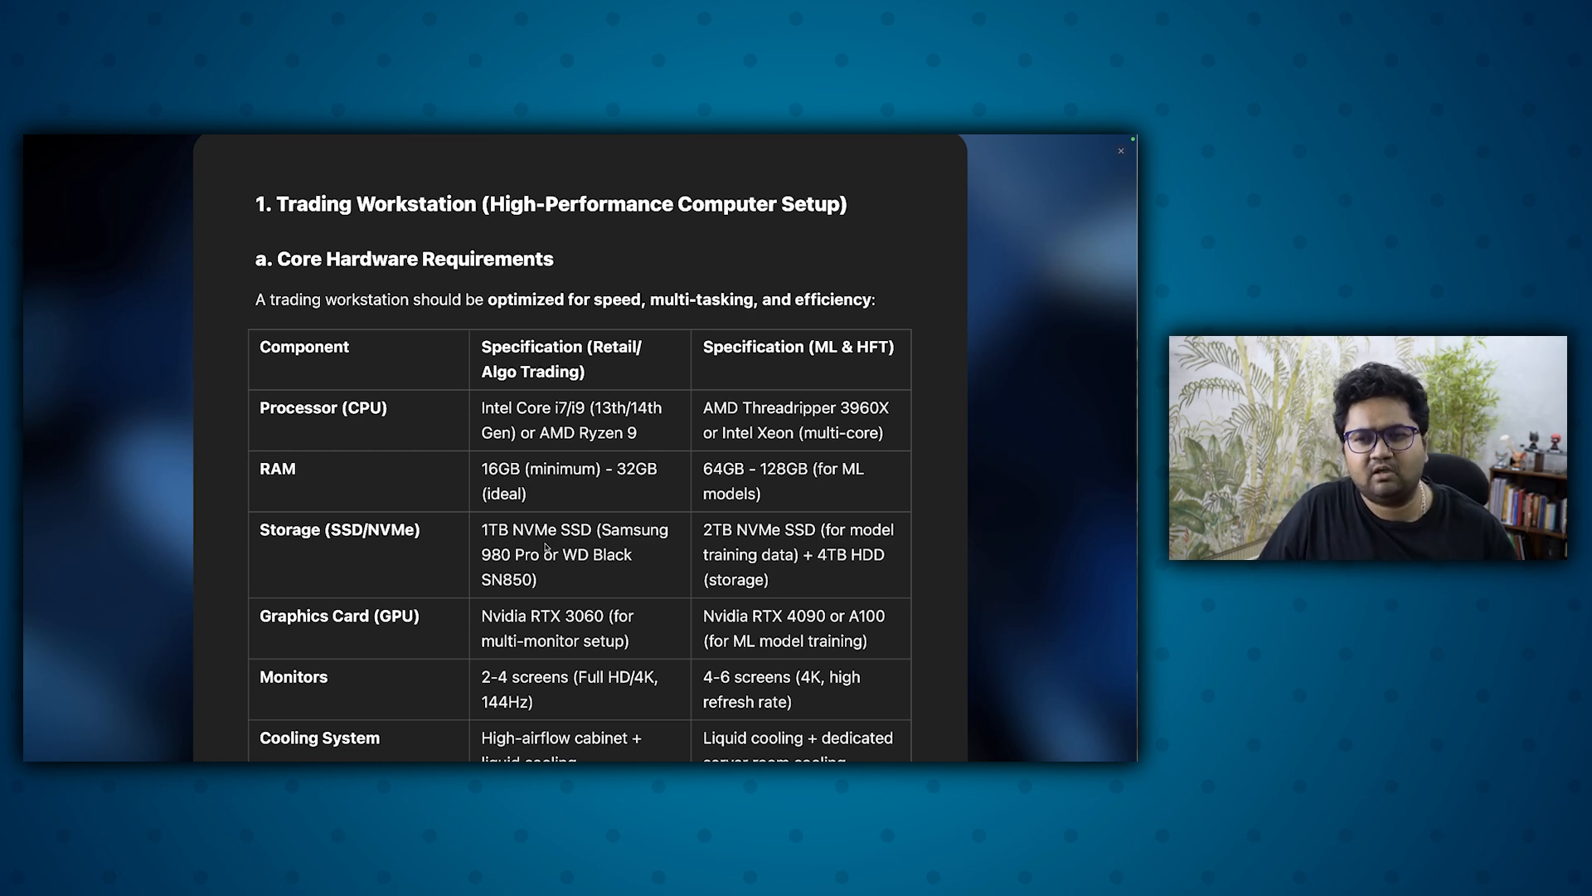
mouse_move(546, 505)
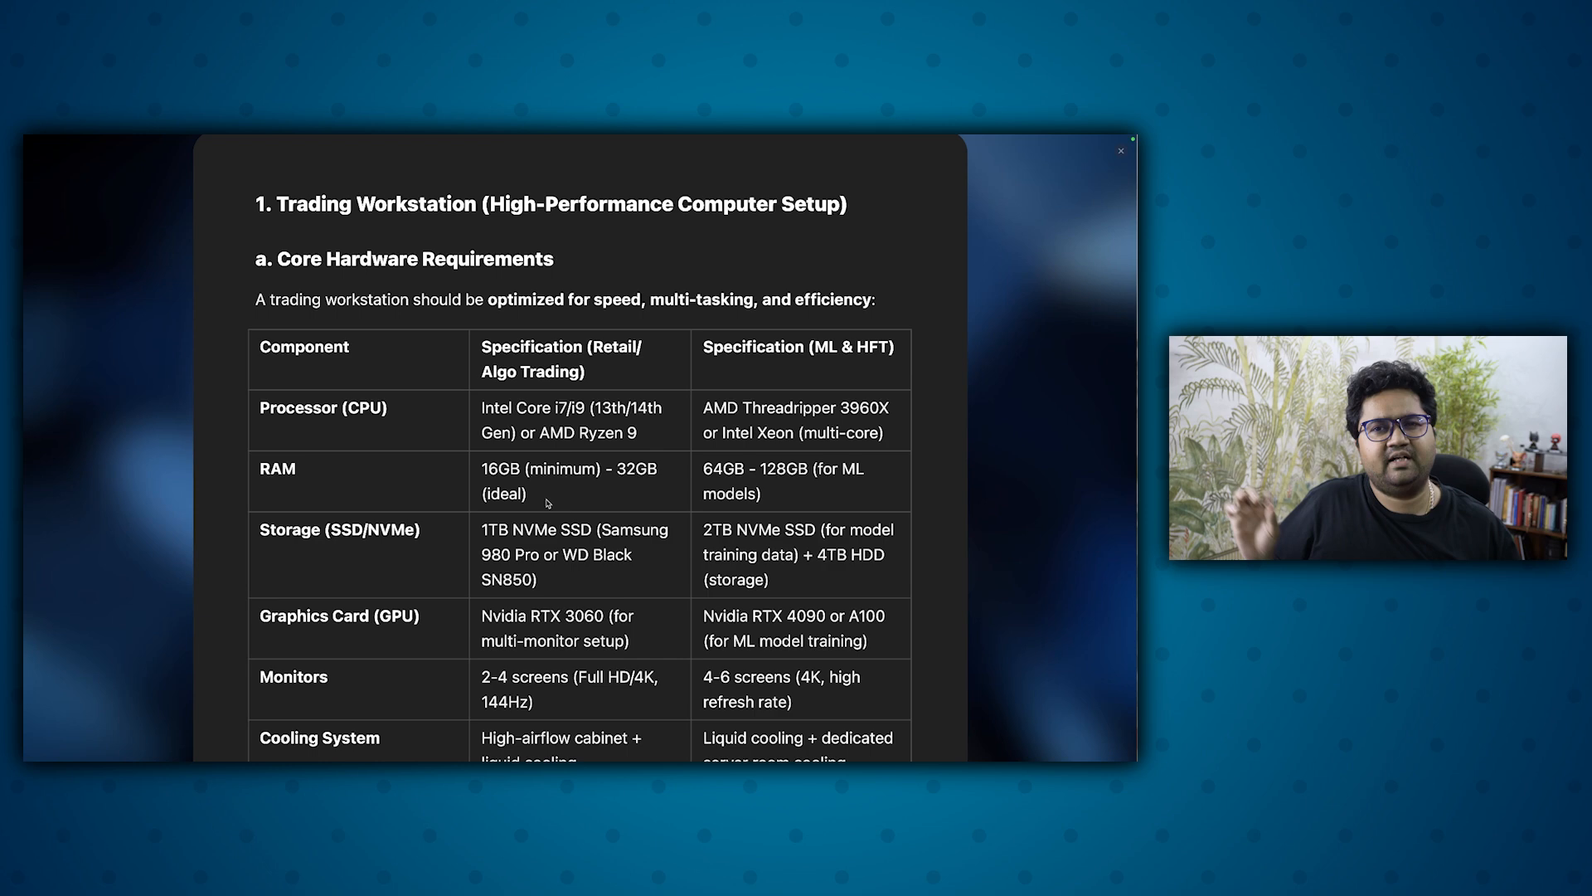
mouse_move(415, 519)
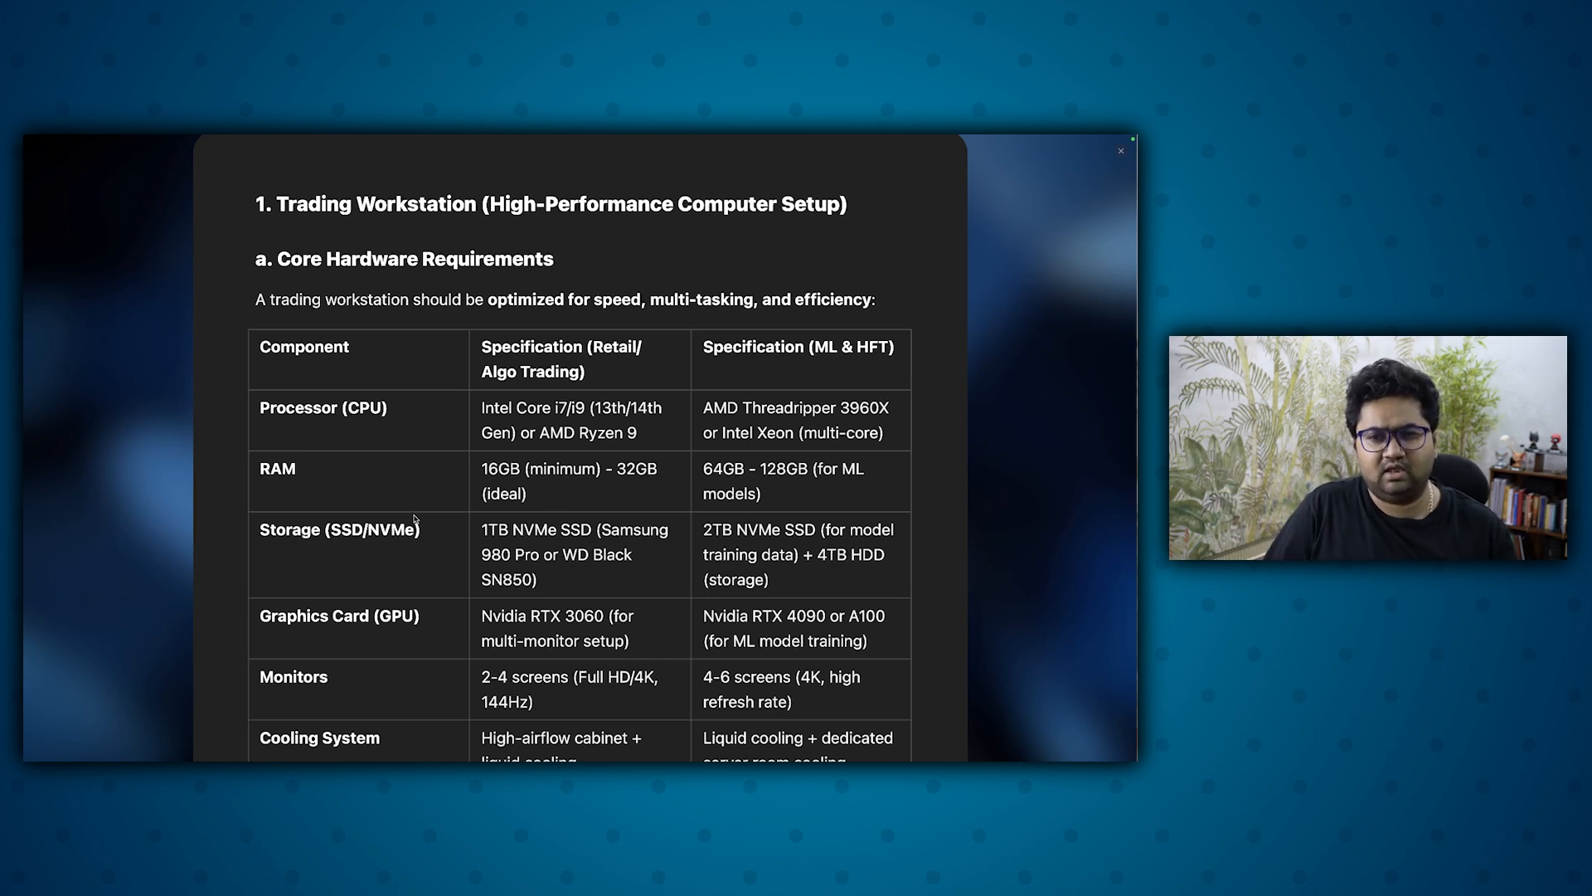
mouse_move(492, 495)
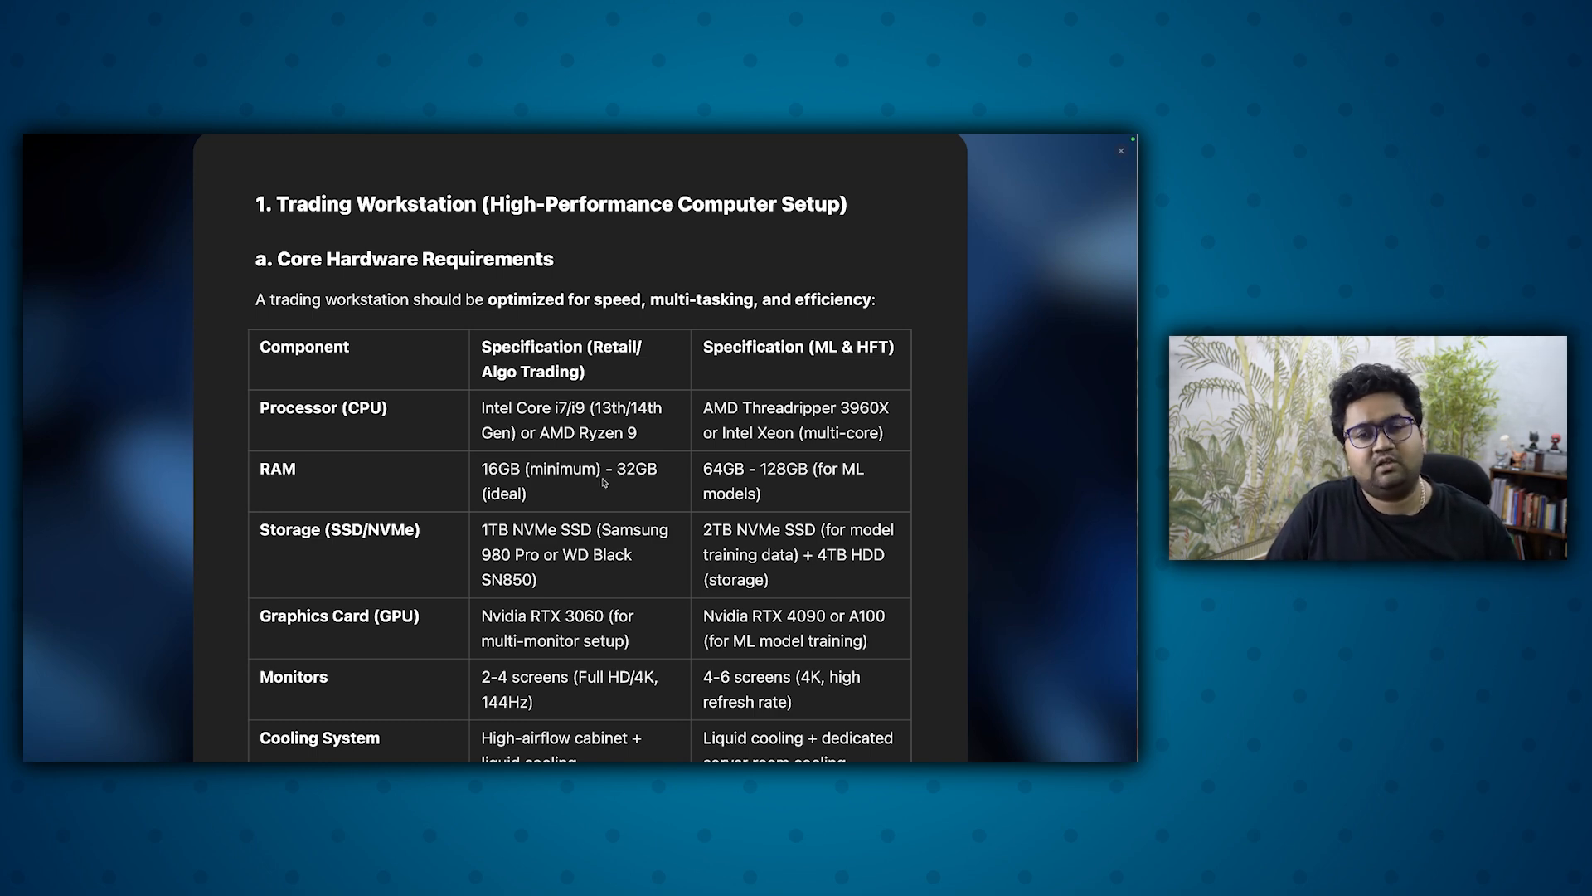
mouse_move(629, 488)
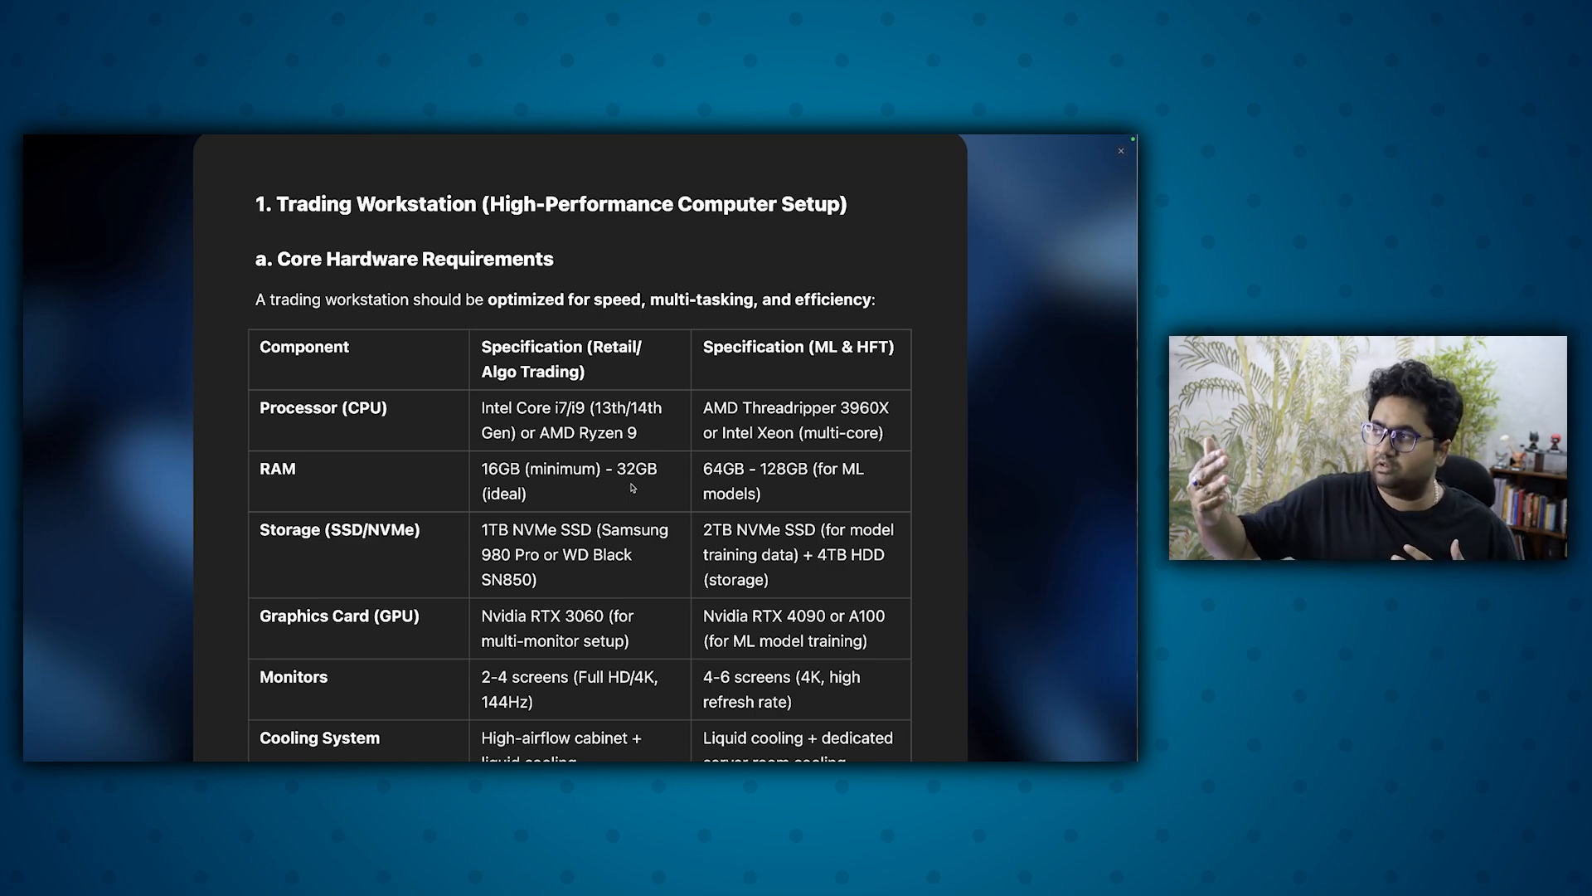
scroll(down, 3)
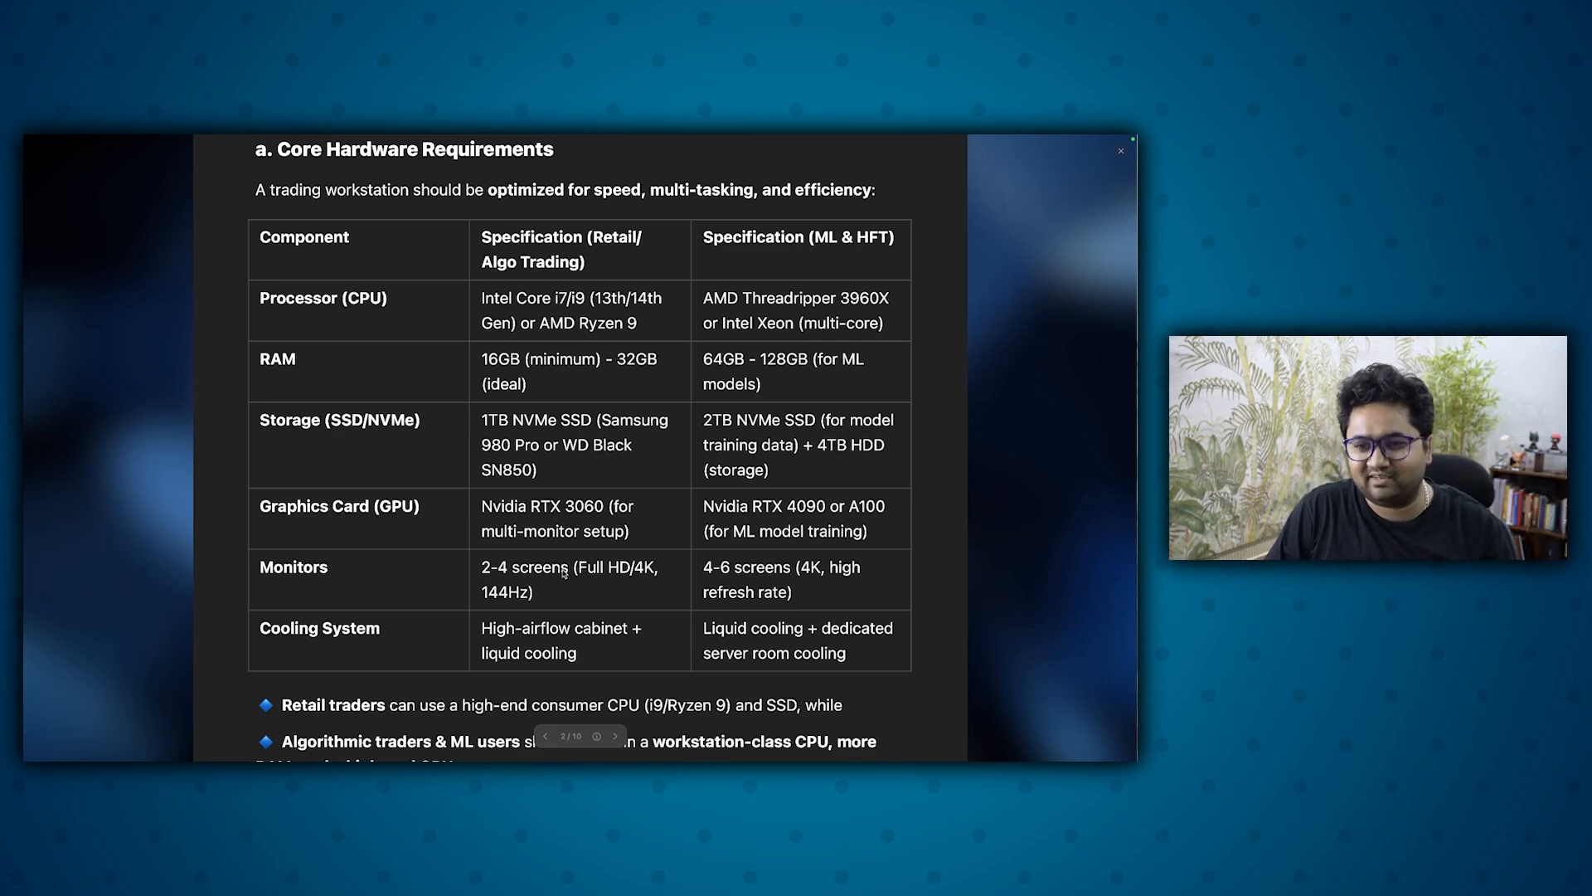
scroll(down, 3)
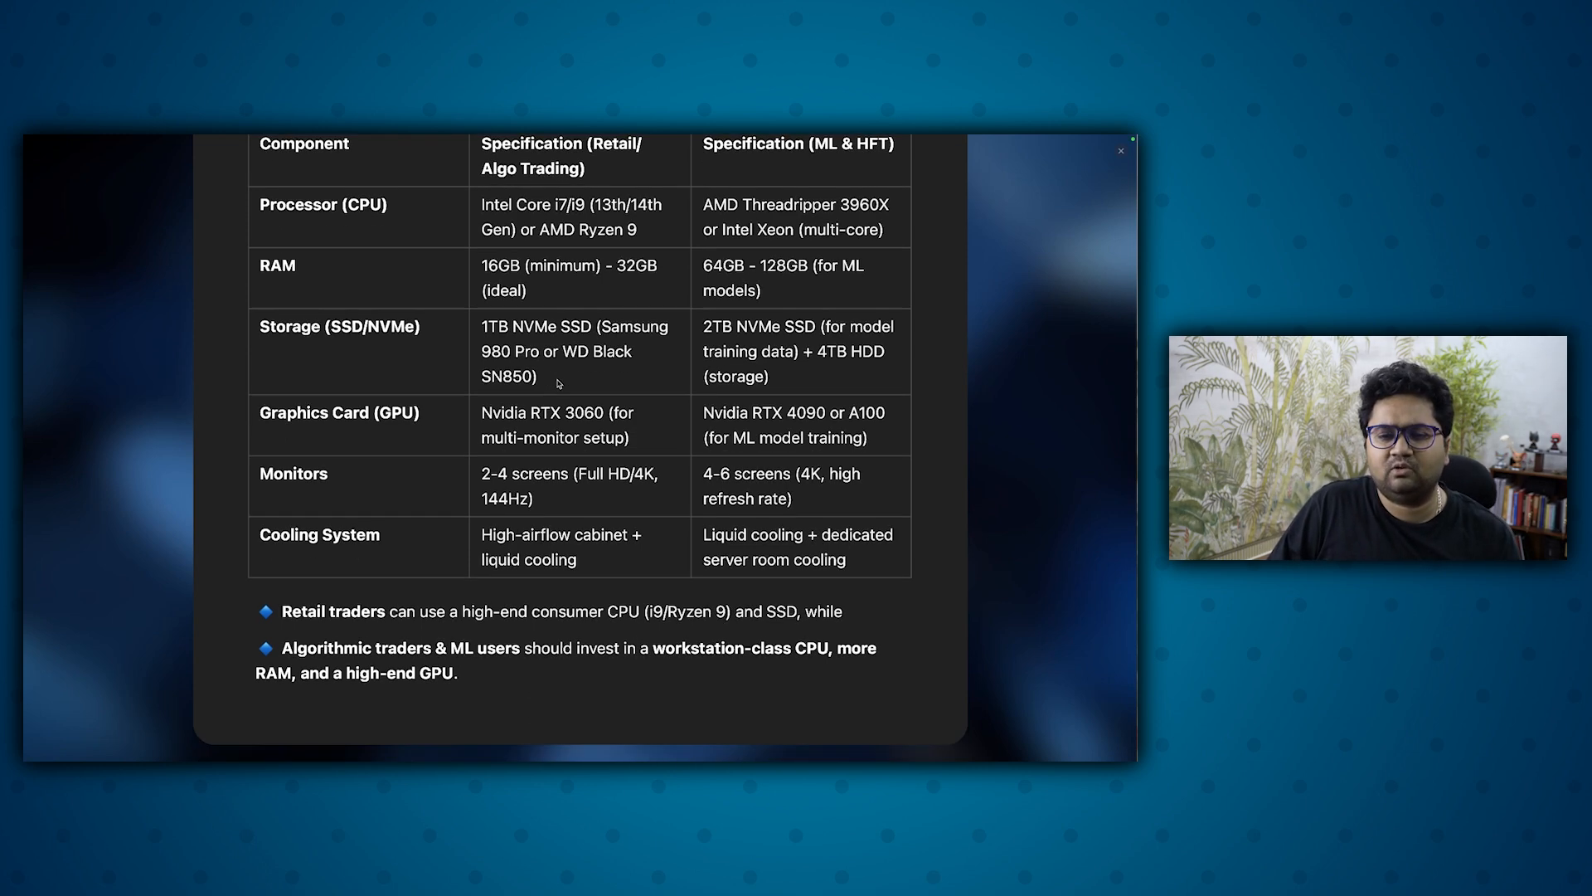
scroll(down, 3)
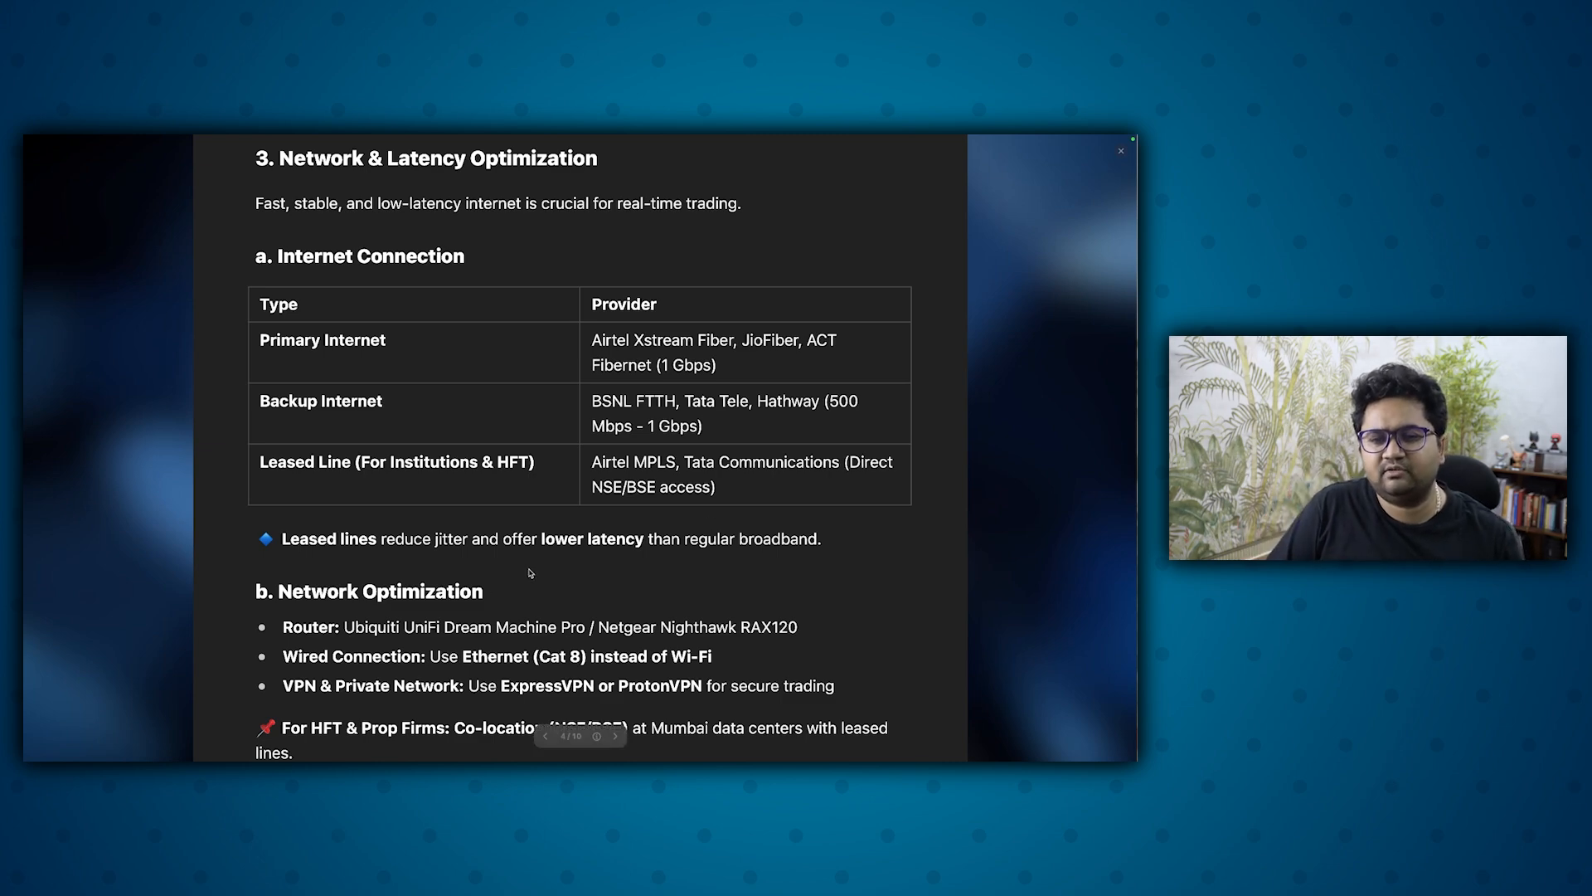
- Read the network slide, then advance to Data Storage & Backup Solutions
scroll(down, 3)
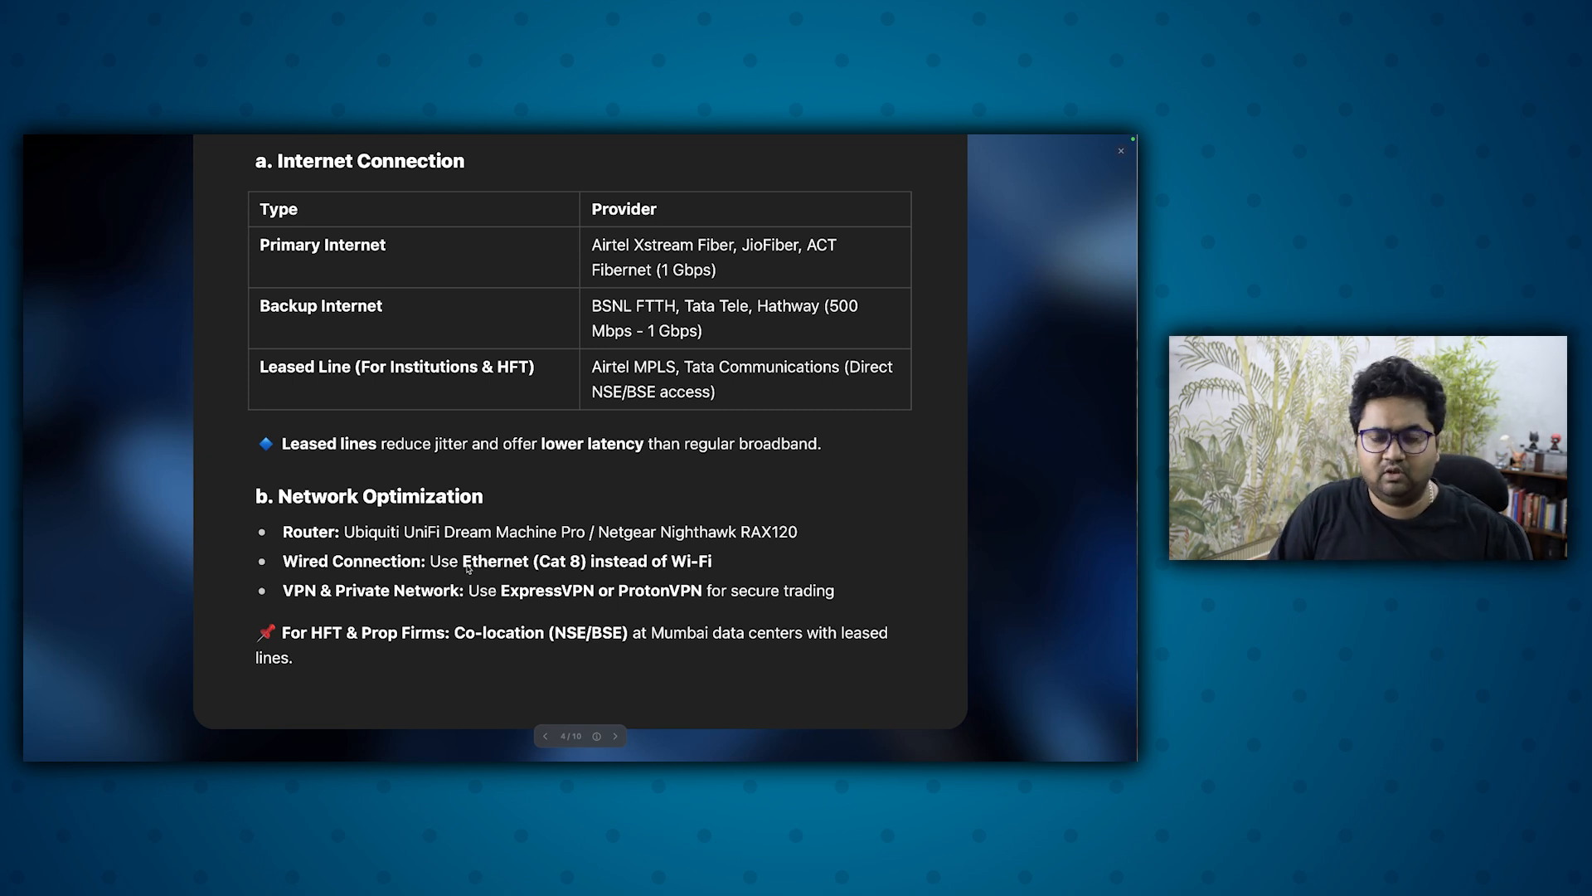
mouse_move(480, 420)
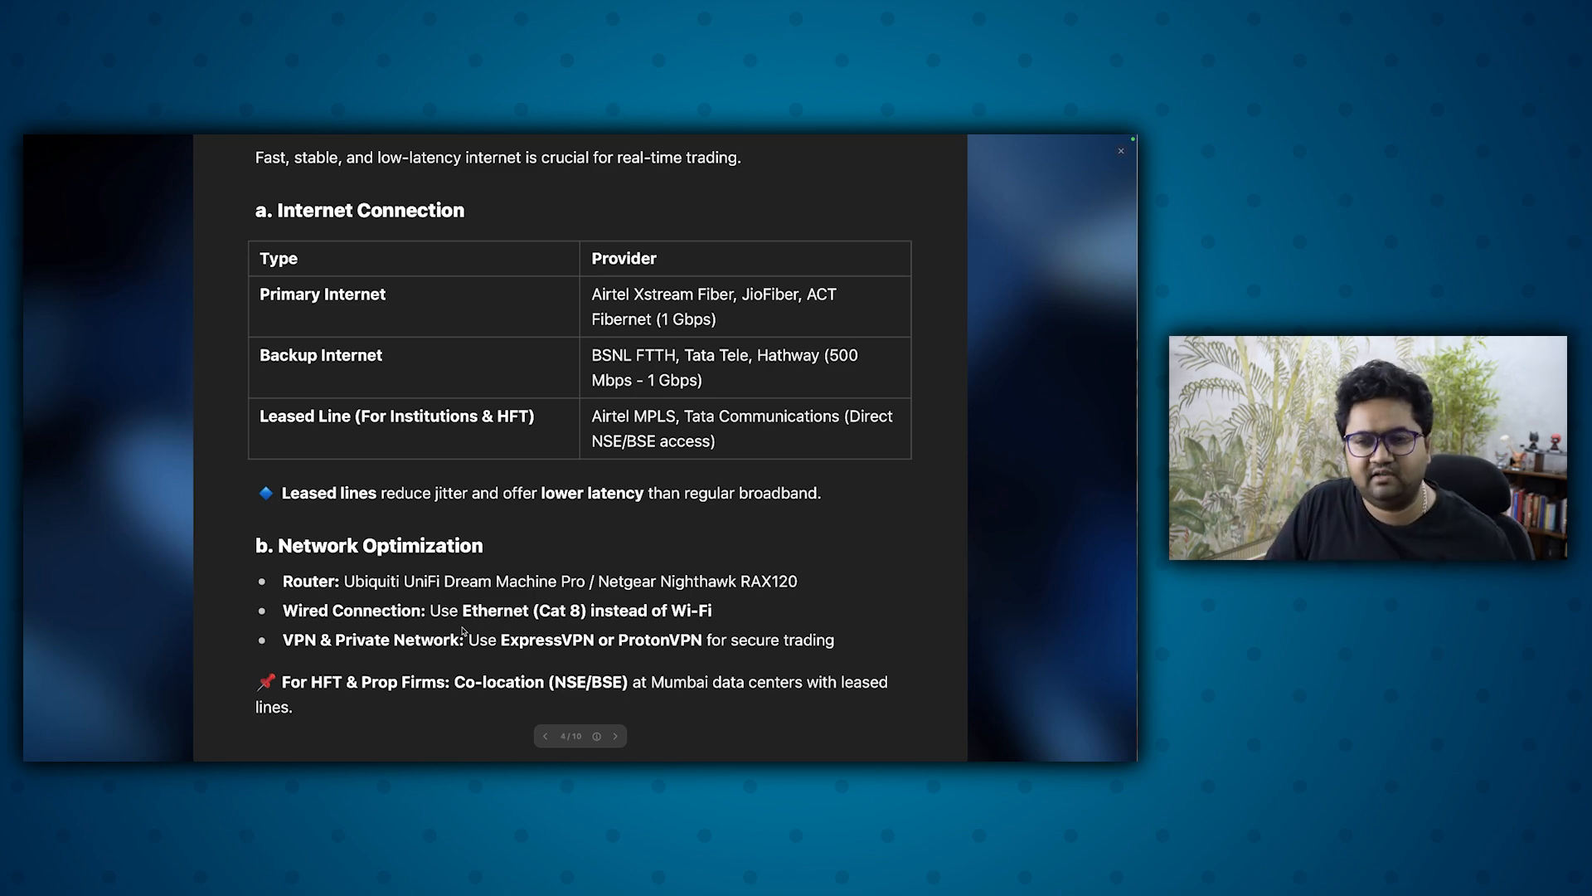
click(615, 735)
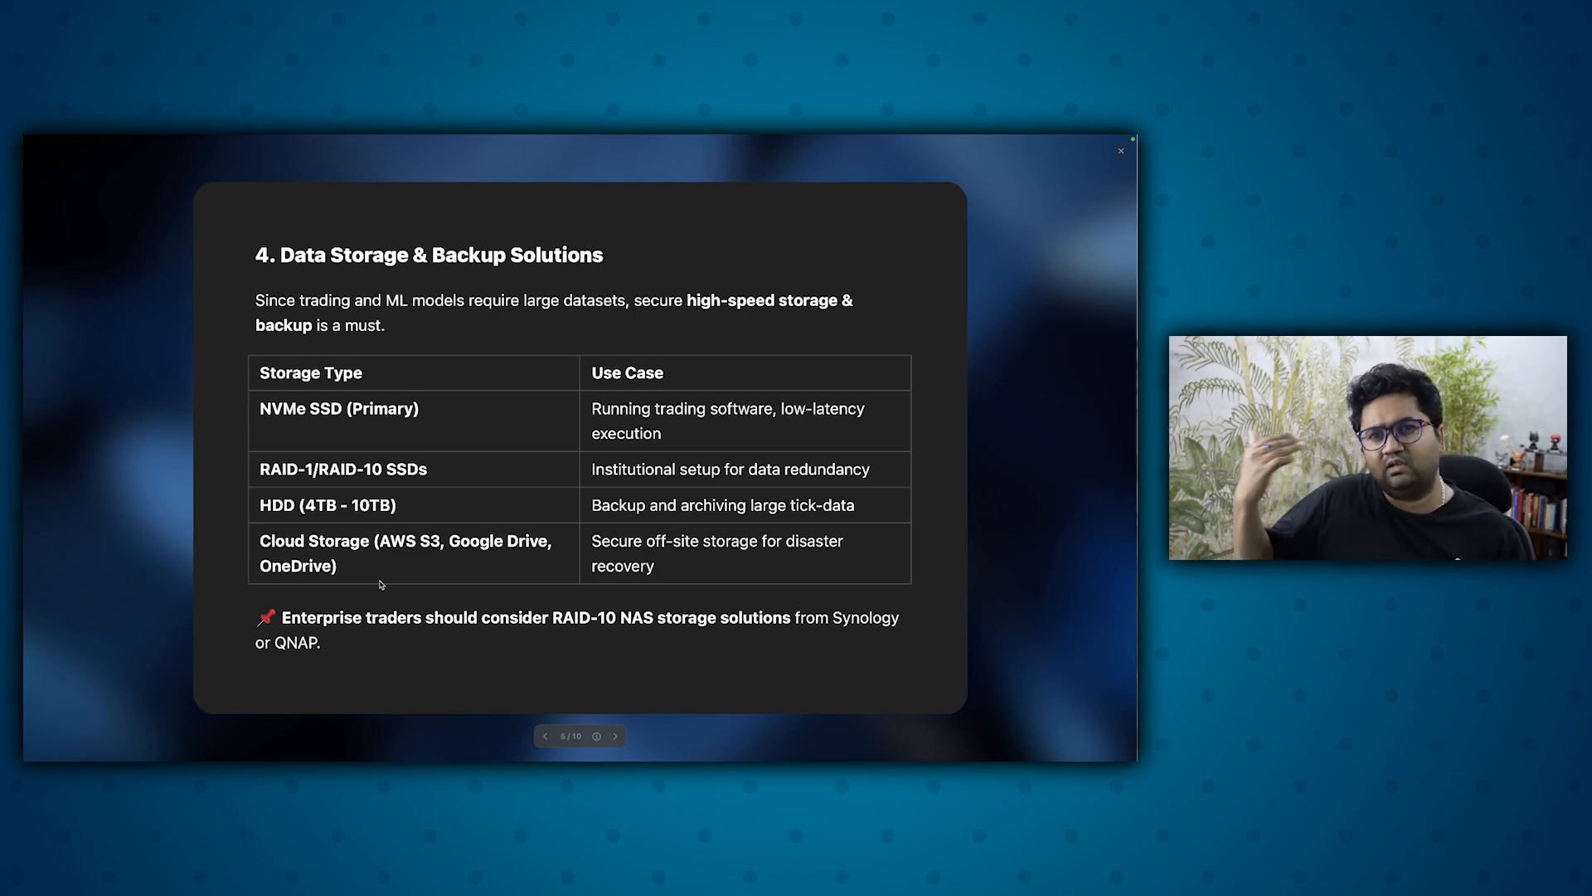
- Advance to the Hardware for ML-Based Trading slide with the next-slide arrow
click(614, 737)
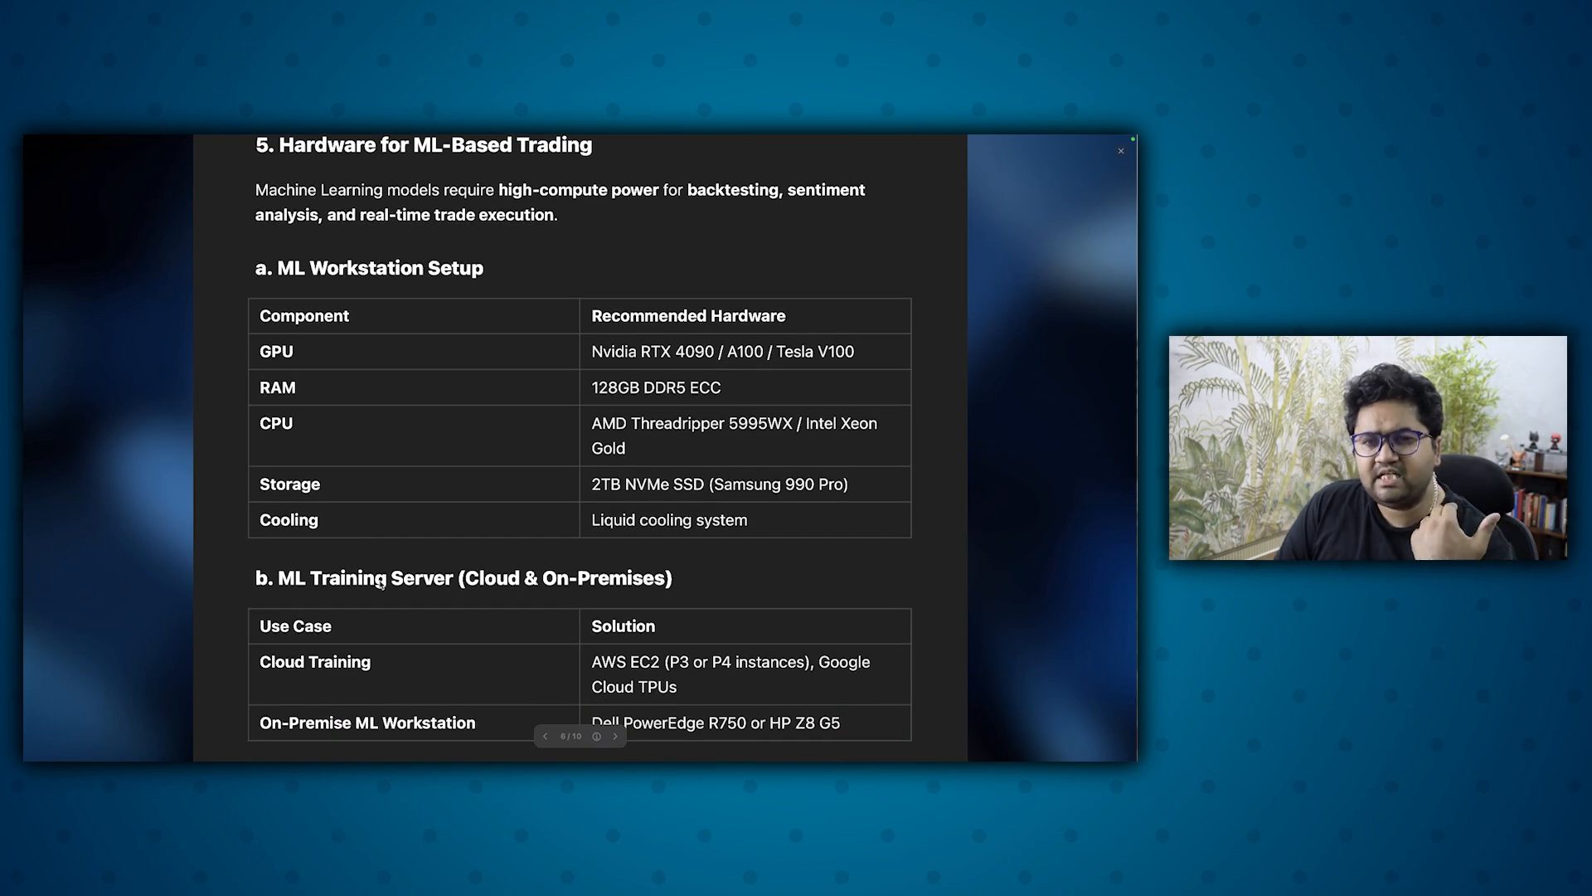
scroll(down, 3)
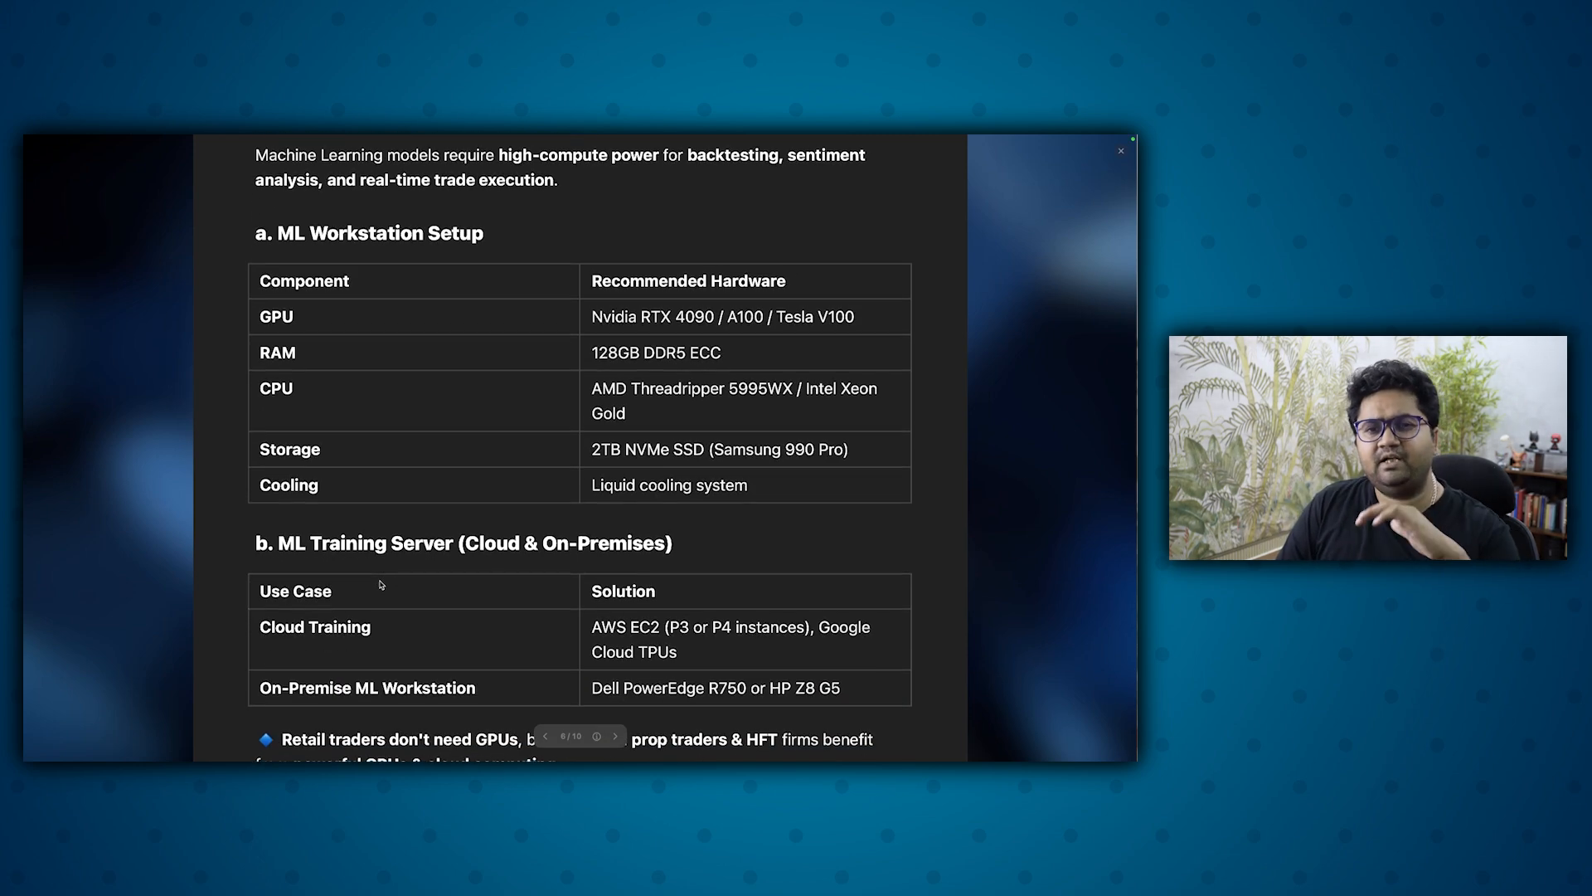
scroll(down, 3)
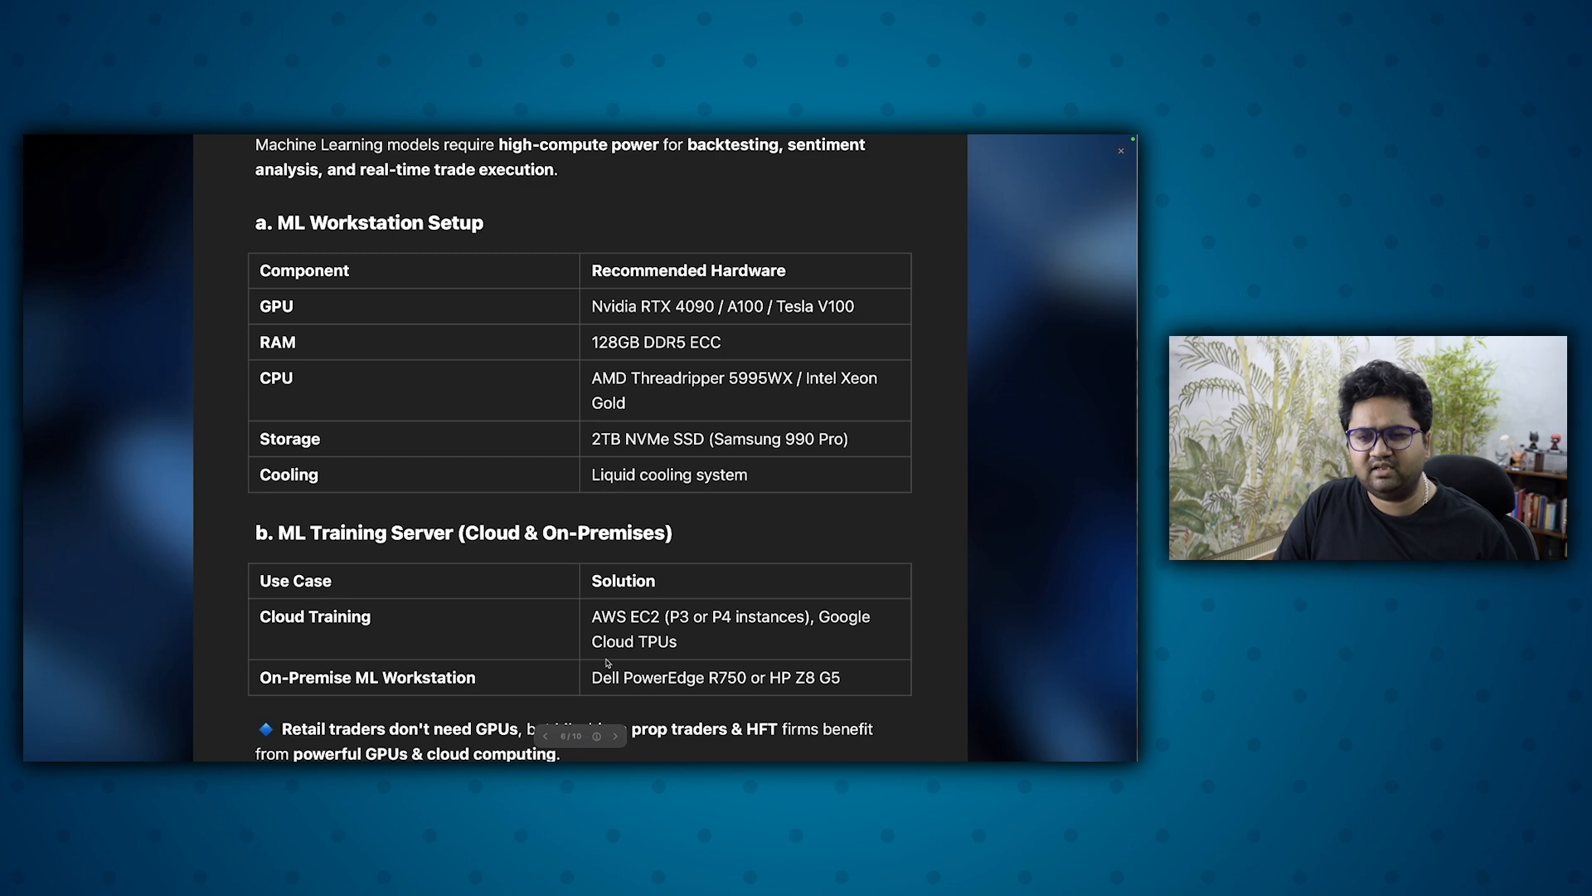
mouse_move(745, 705)
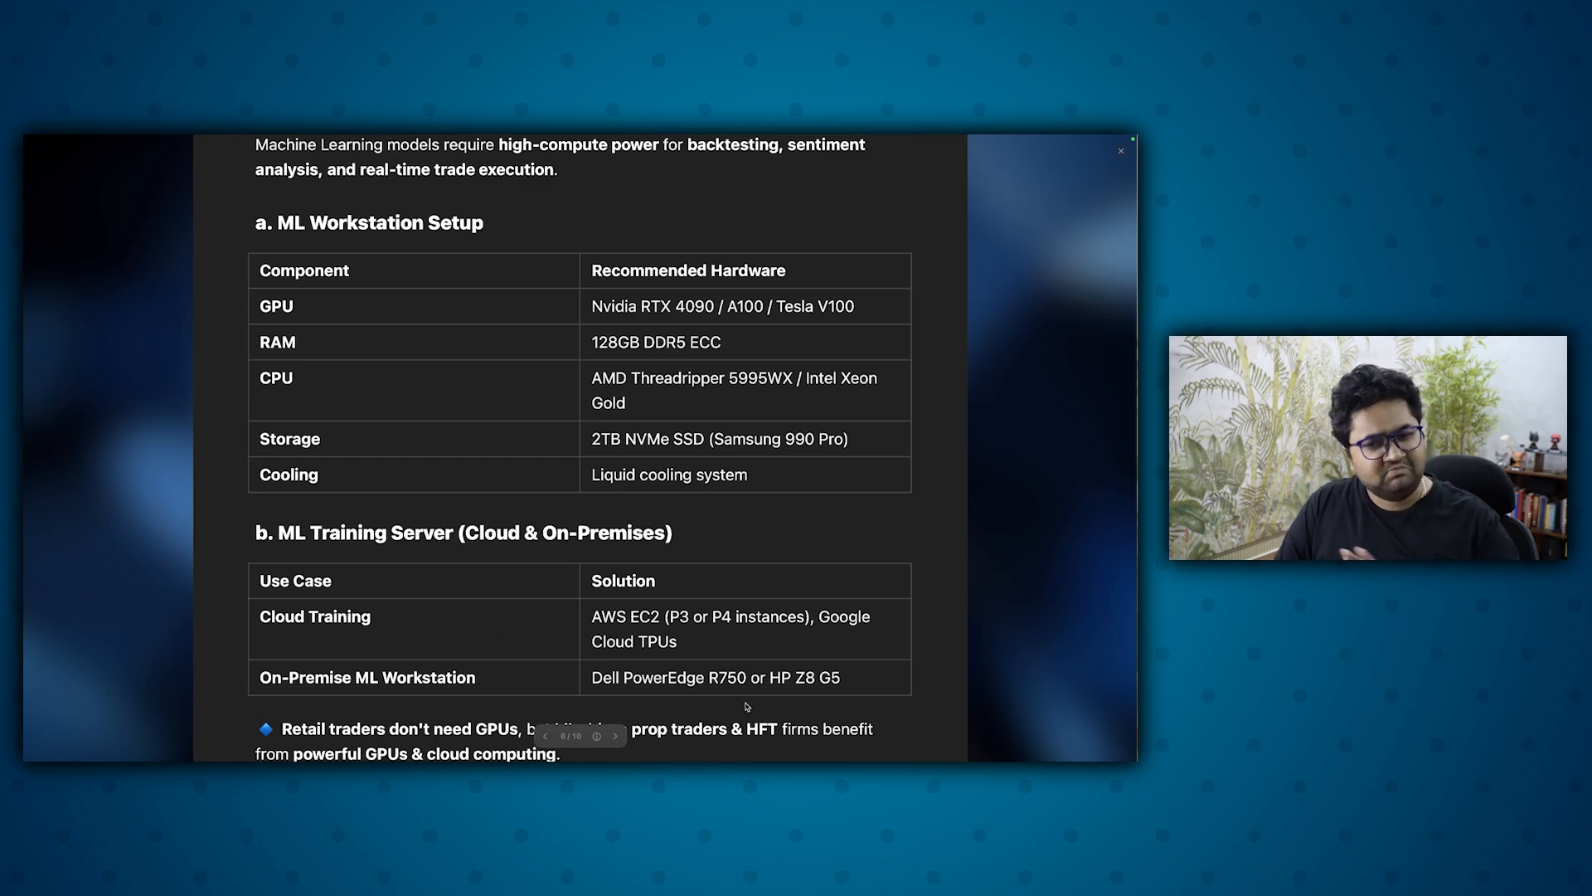